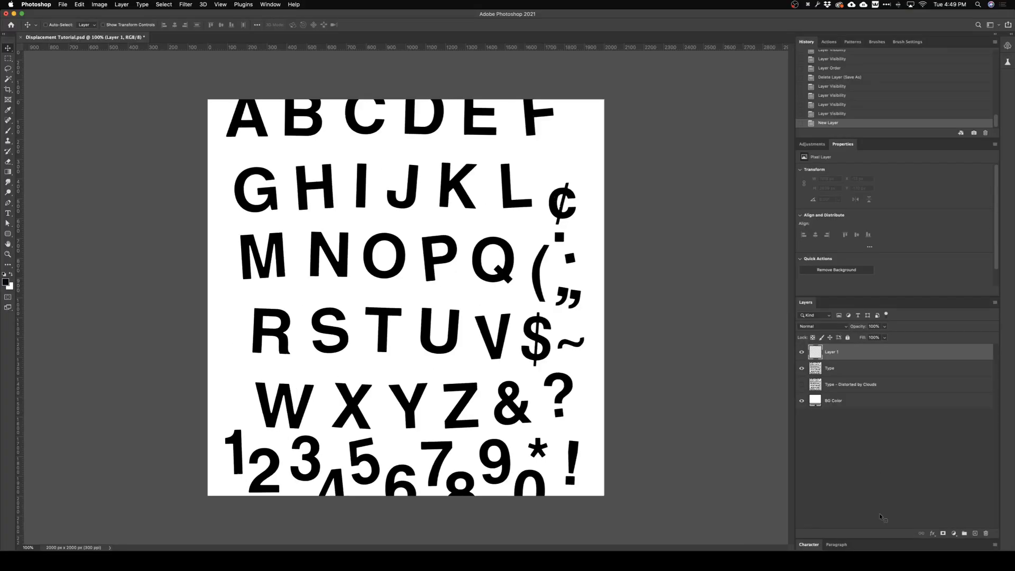
mouse_move(833, 353)
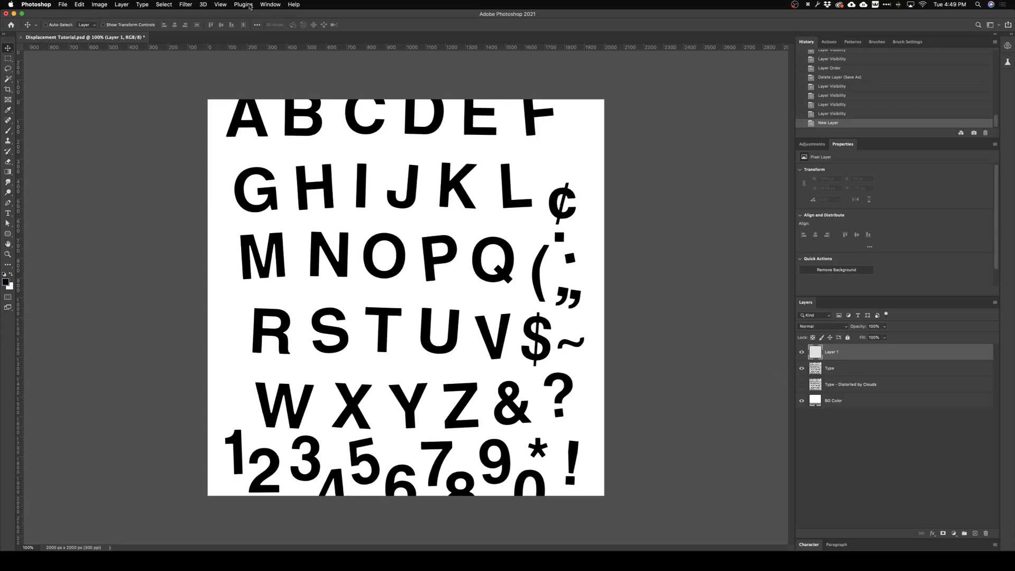
Step: Render a Fibers texture onto Layer 1 via Filter > Render > Fibers
left_click(185, 4)
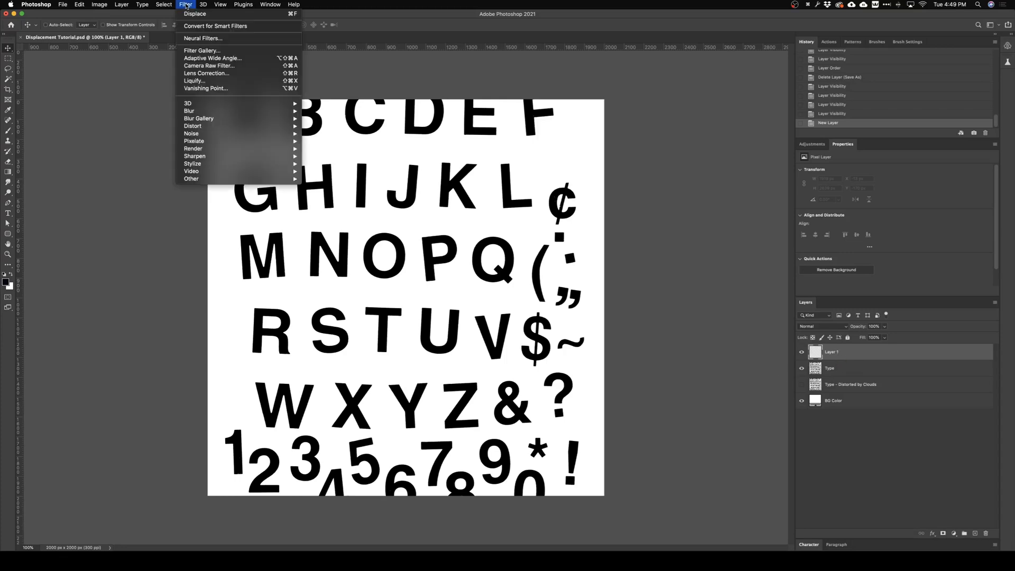
mouse_move(199, 141)
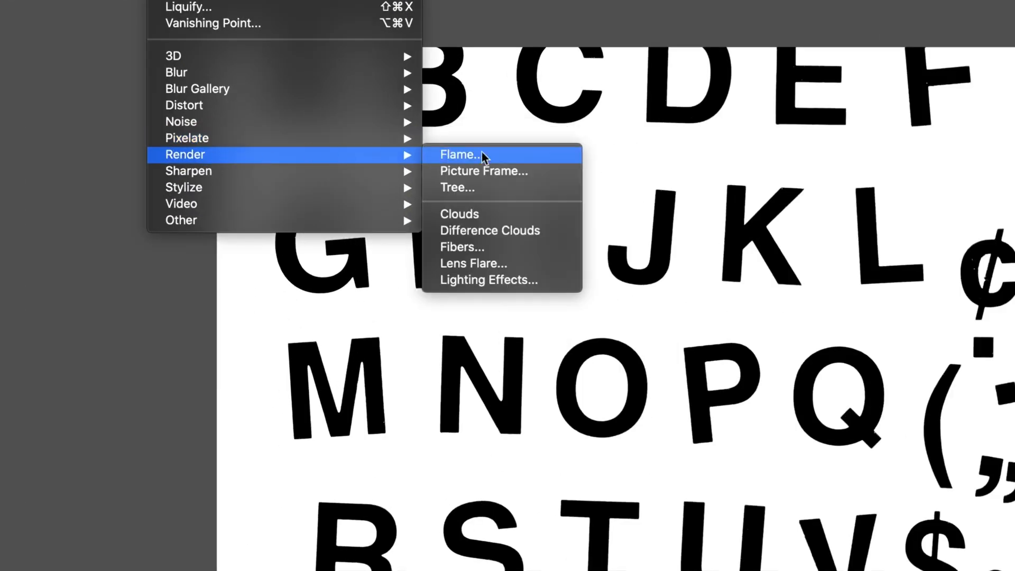
left_click(463, 247)
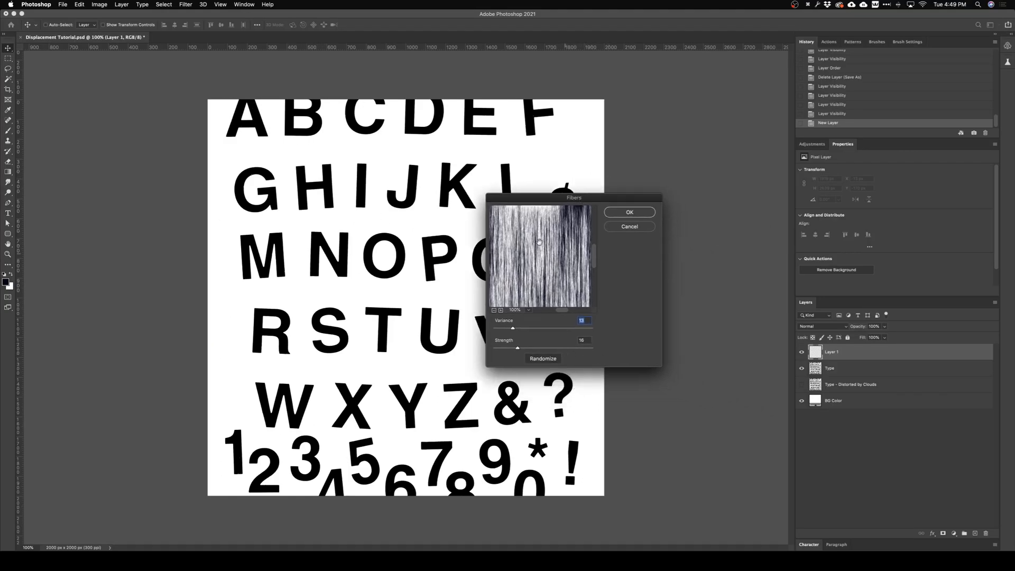
left_click(629, 211)
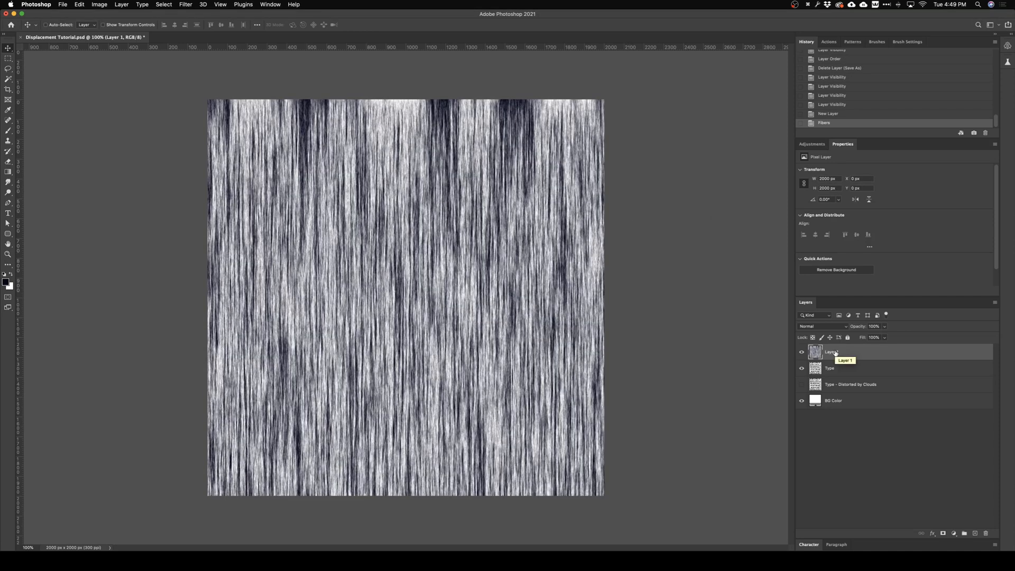
Step: Desaturate the fibers and add a Levels layer with black input near 44
key("Shift+Cmd+U")
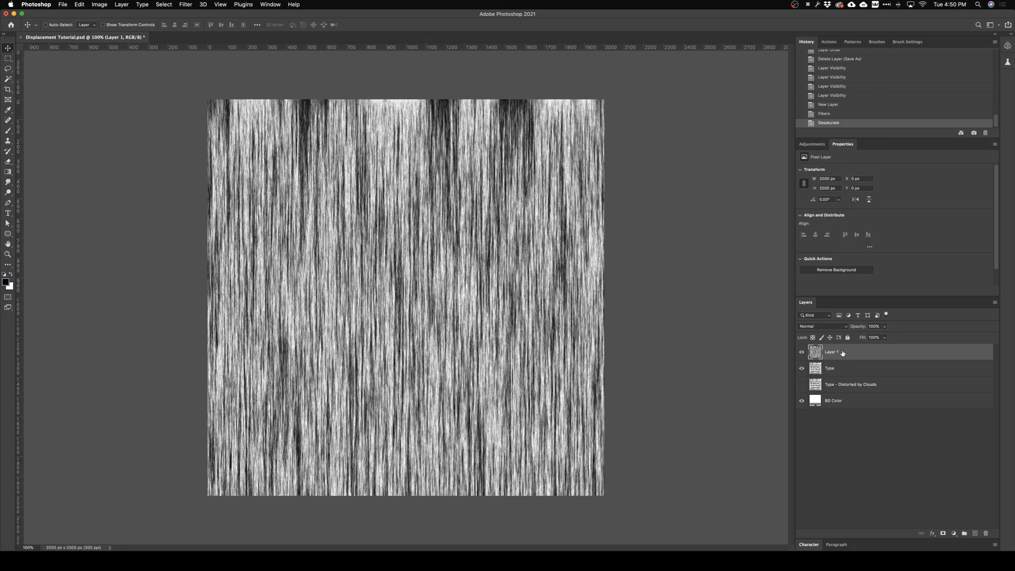
left_click(812, 144)
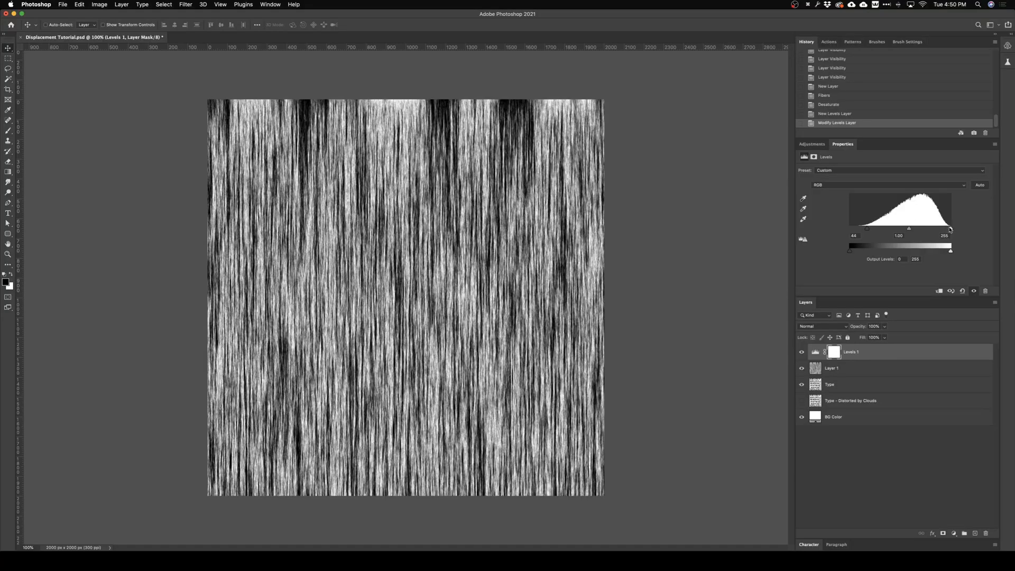
left_click_drag(949, 229, 929, 229)
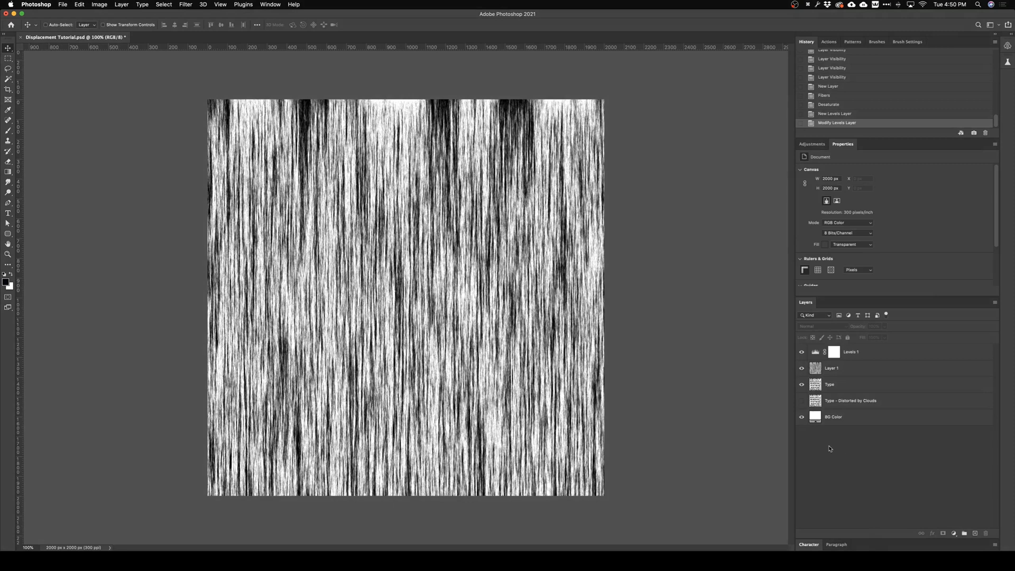
mouse_move(816, 456)
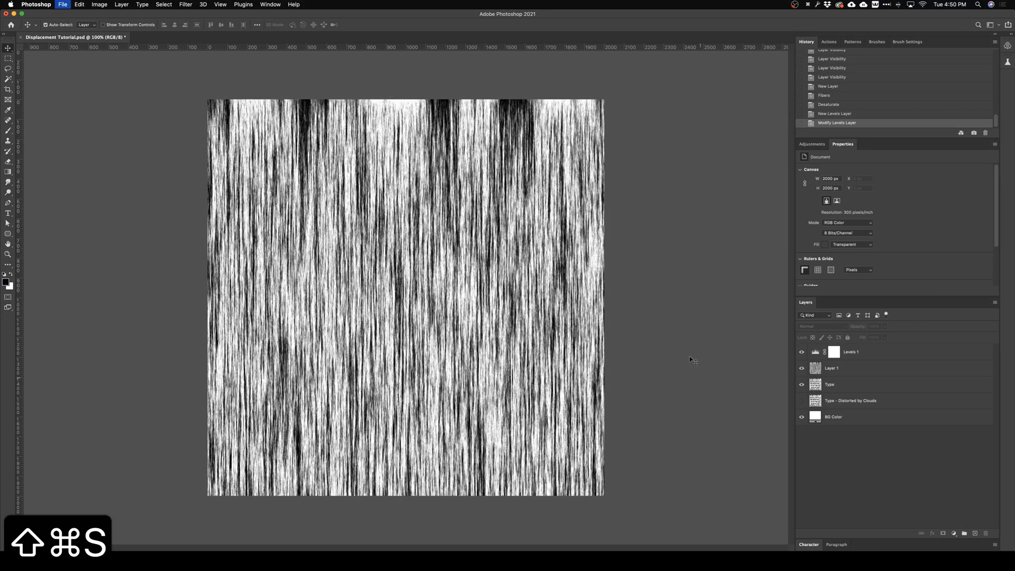
Step: Save the texture to the Desktop as Displacement Map.psd
key("cmd+shift+s")
type("Displacement Map.psd")
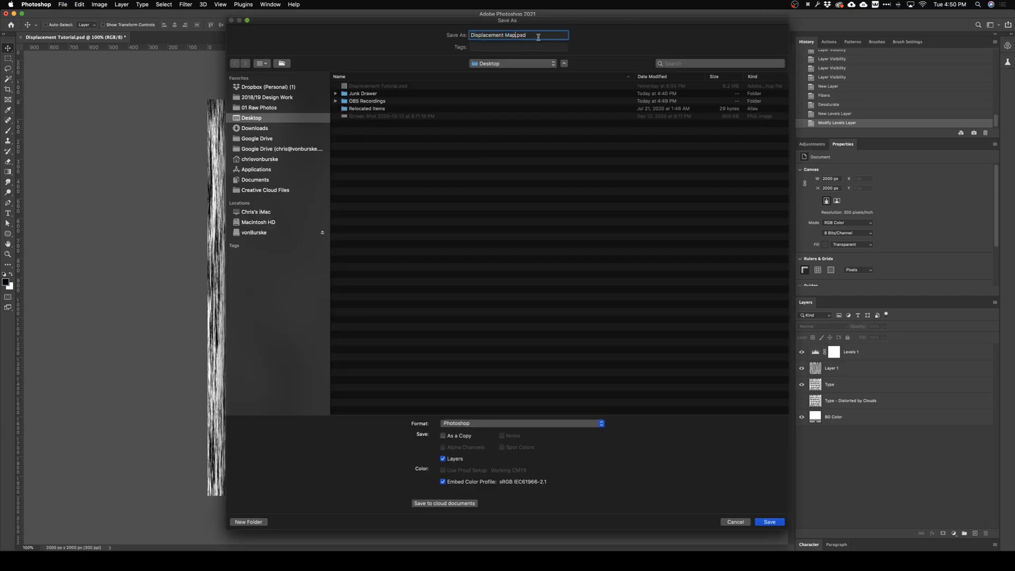
left_click(770, 522)
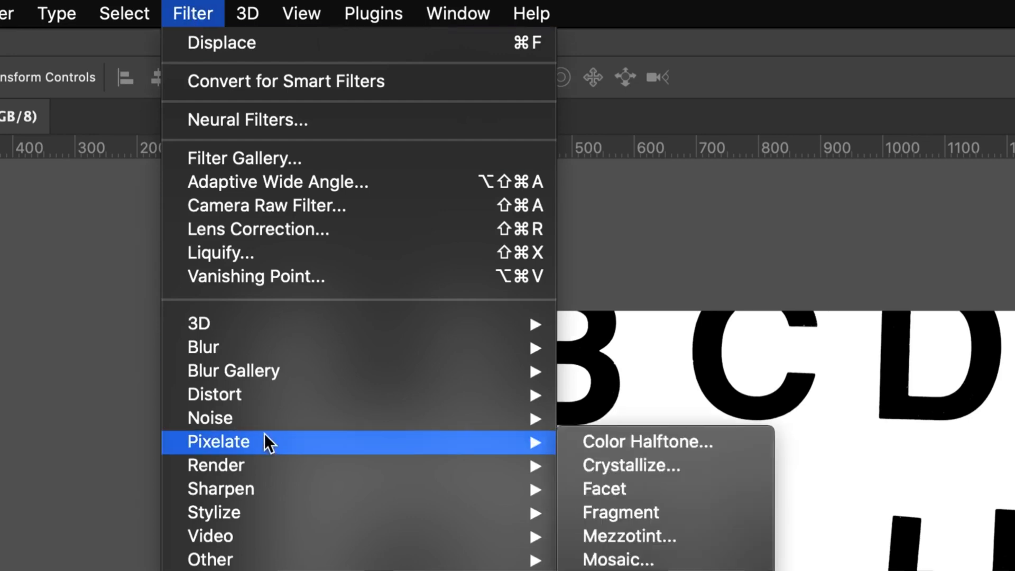
mouse_move(214, 394)
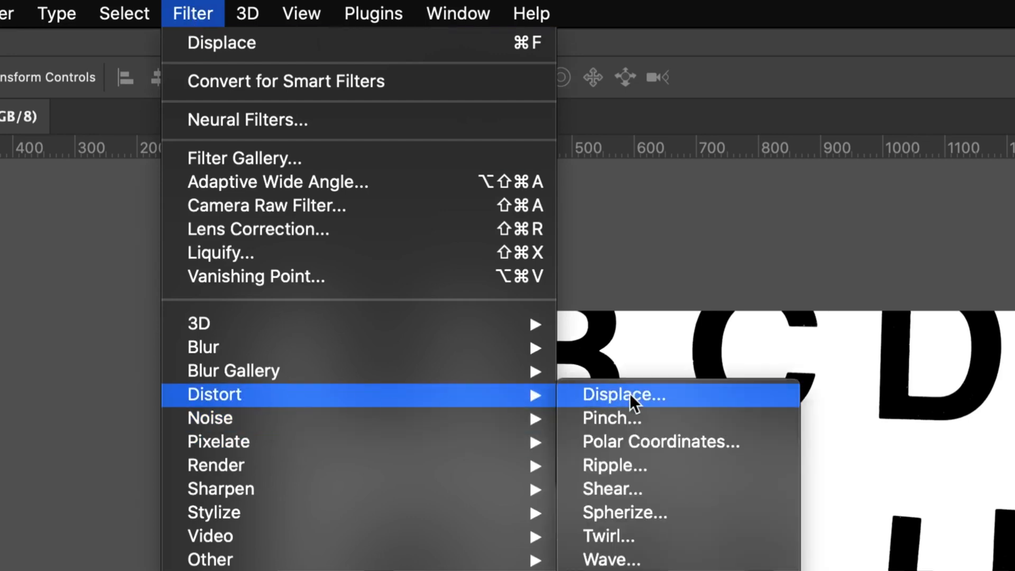
Step: Start a Displace filter with Horizontal and Vertical Scale 8, Stretch To Fit, Repeat Edge Pixels
left_click(623, 395)
type("8")
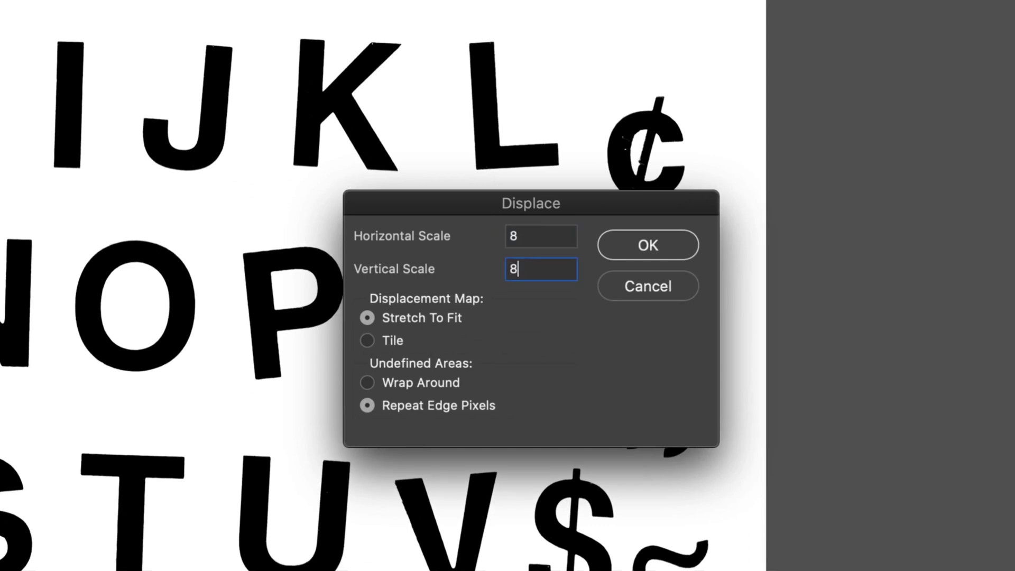
mouse_move(747, 242)
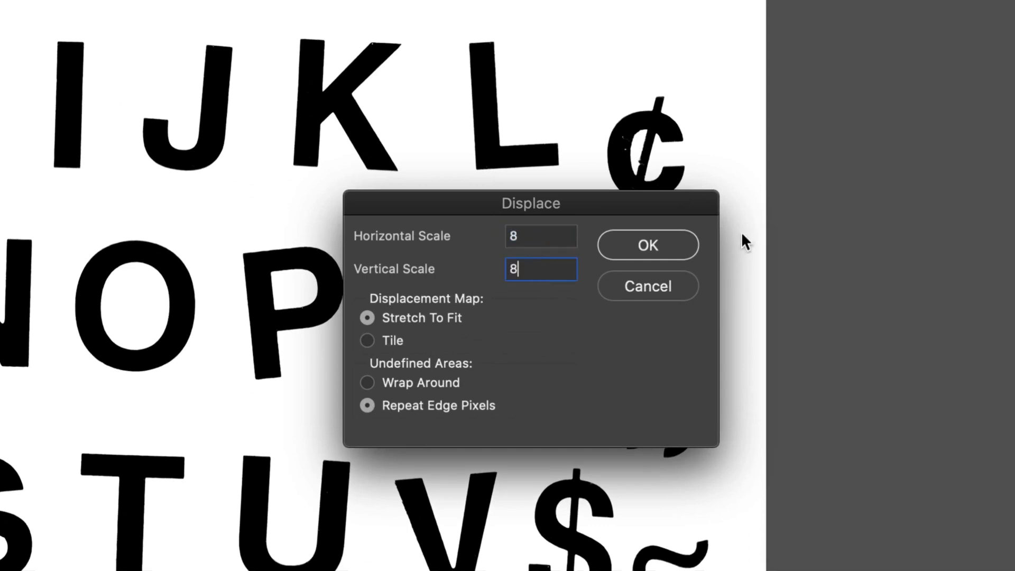
mouse_move(635, 248)
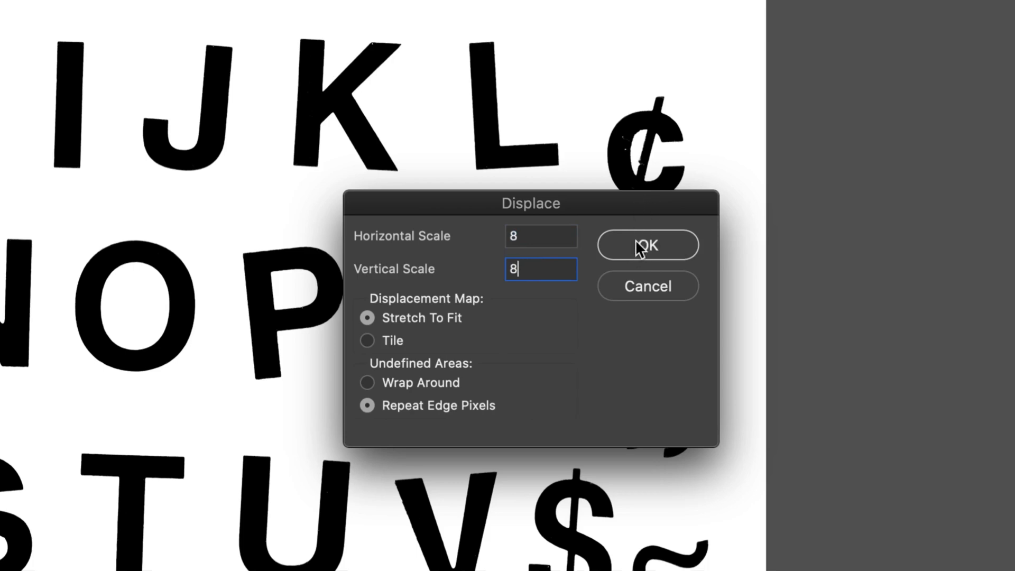
left_click(647, 245)
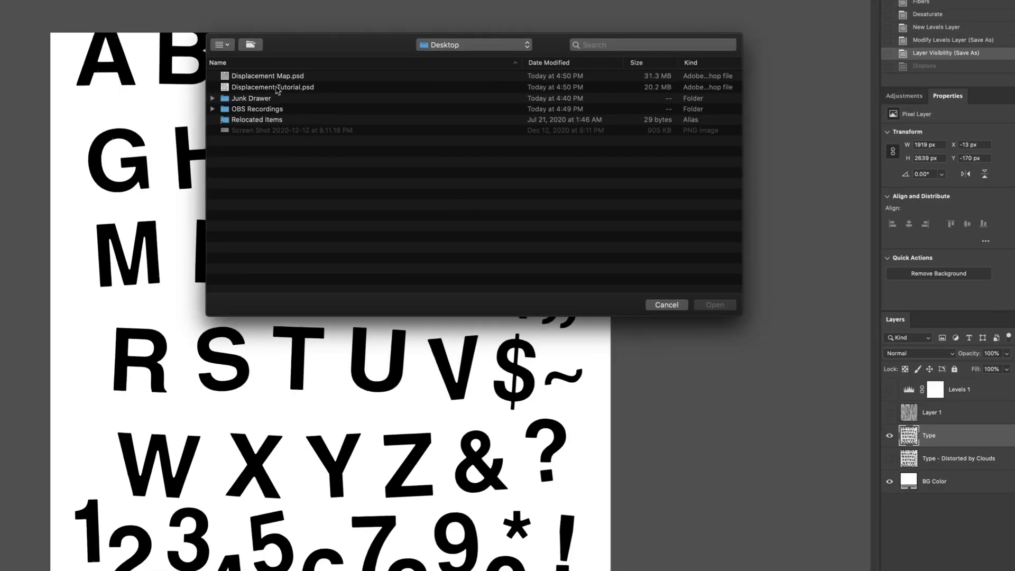
Step: Load Displacement Map.psd to distort the alphabet letters
left_click(262, 76)
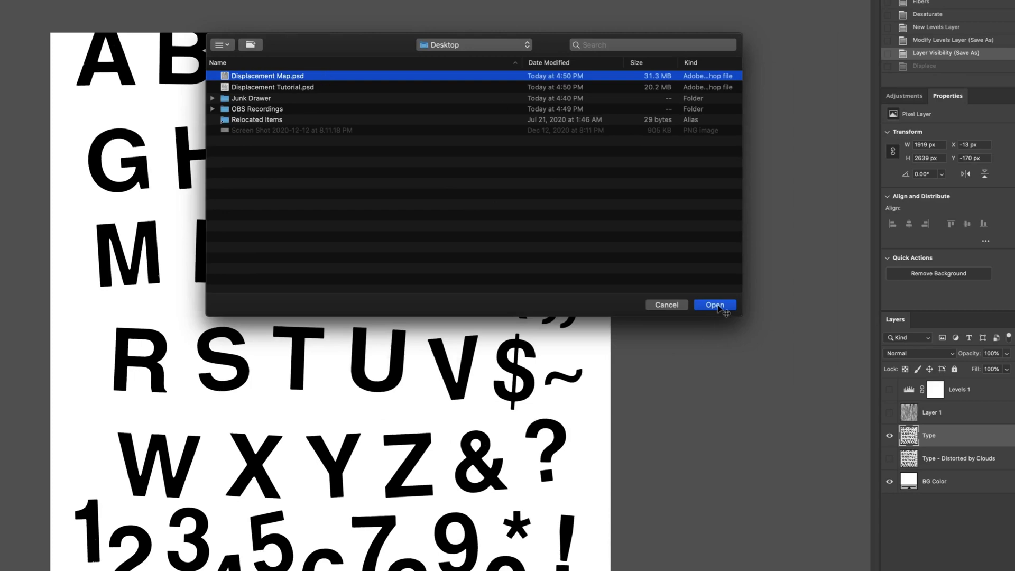
left_click(715, 304)
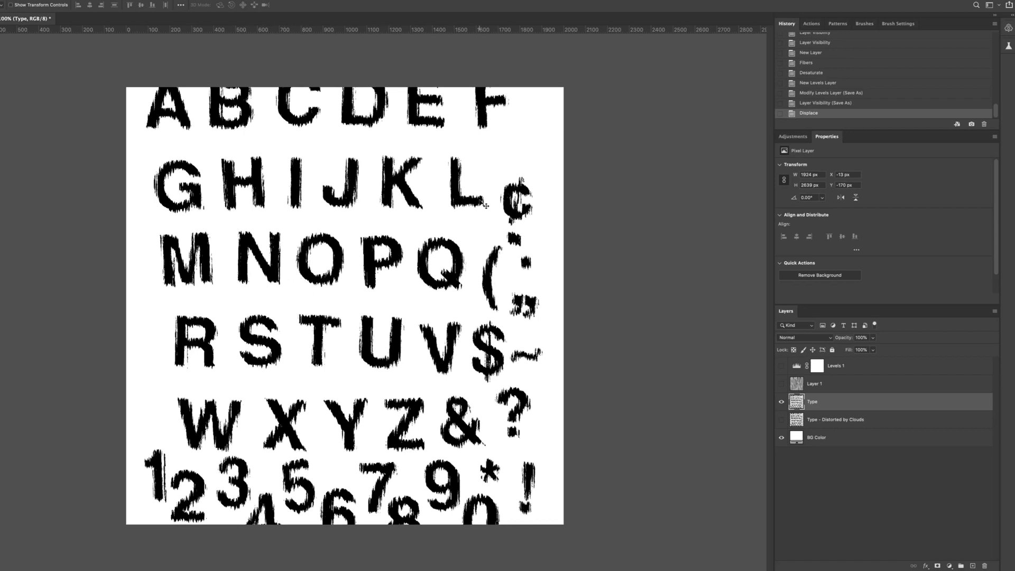
mouse_move(311, 199)
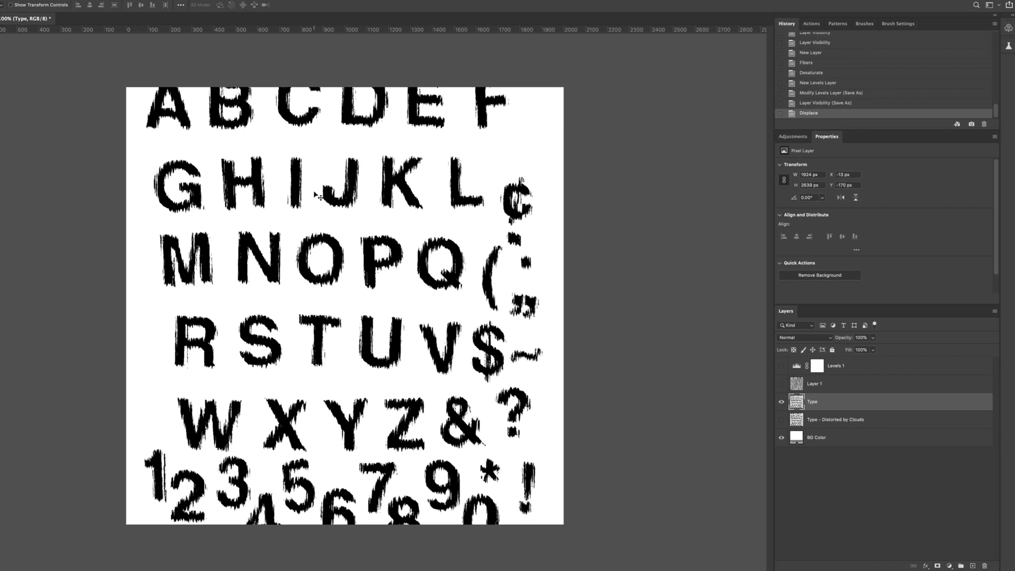
mouse_move(348, 285)
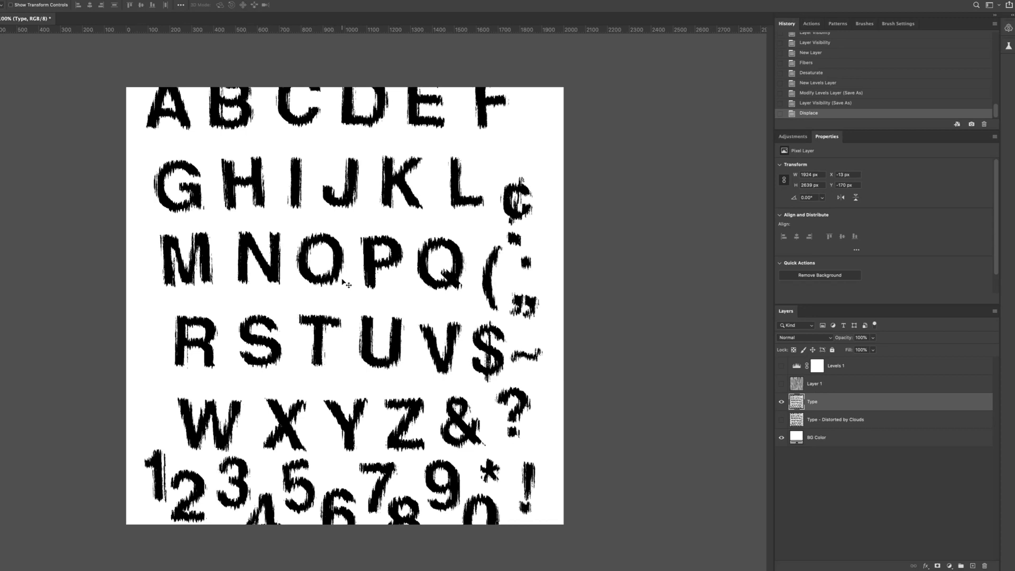
mouse_move(305, 353)
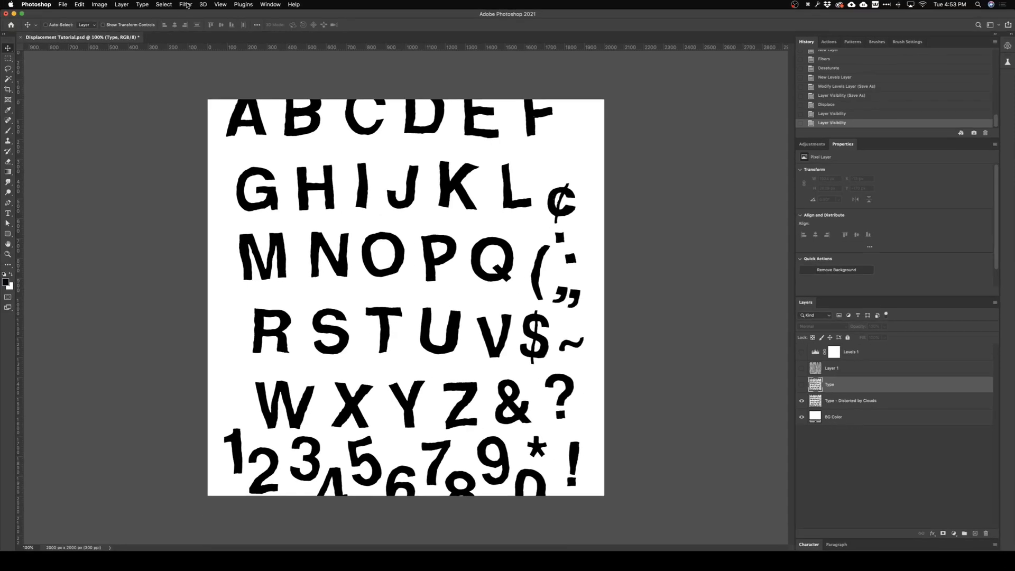
left_click(184, 4)
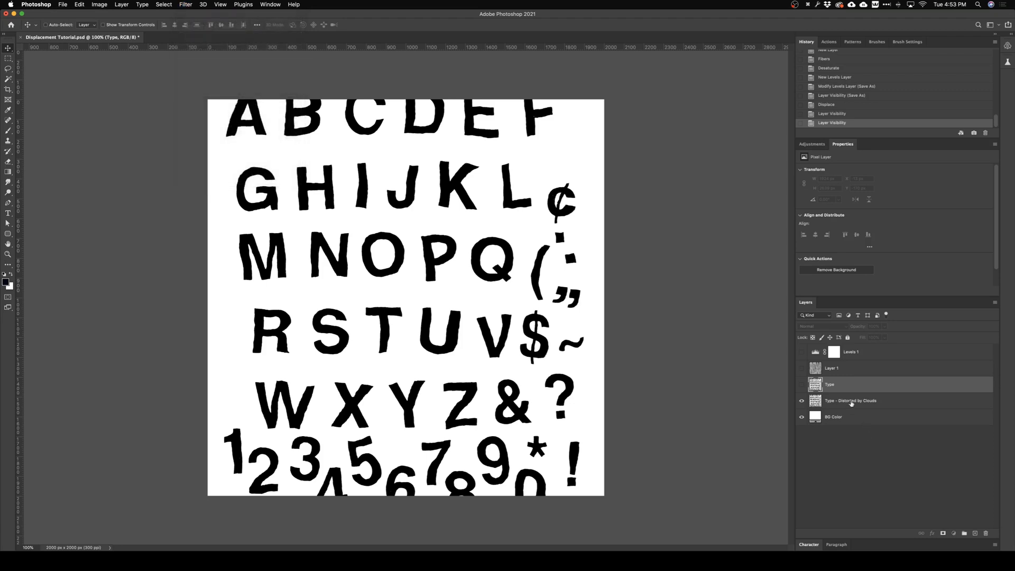
left_click(185, 5)
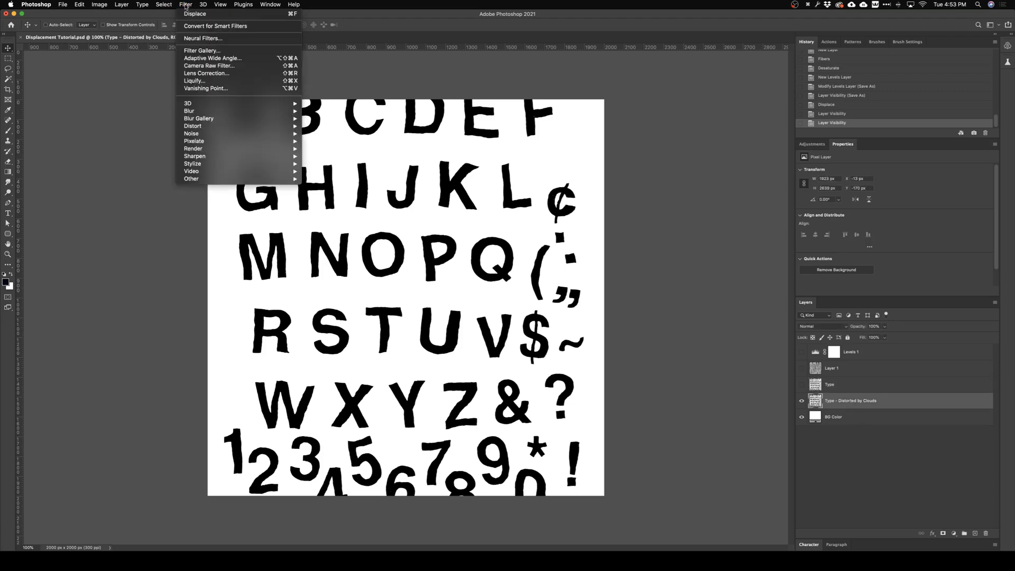
mouse_move(193, 148)
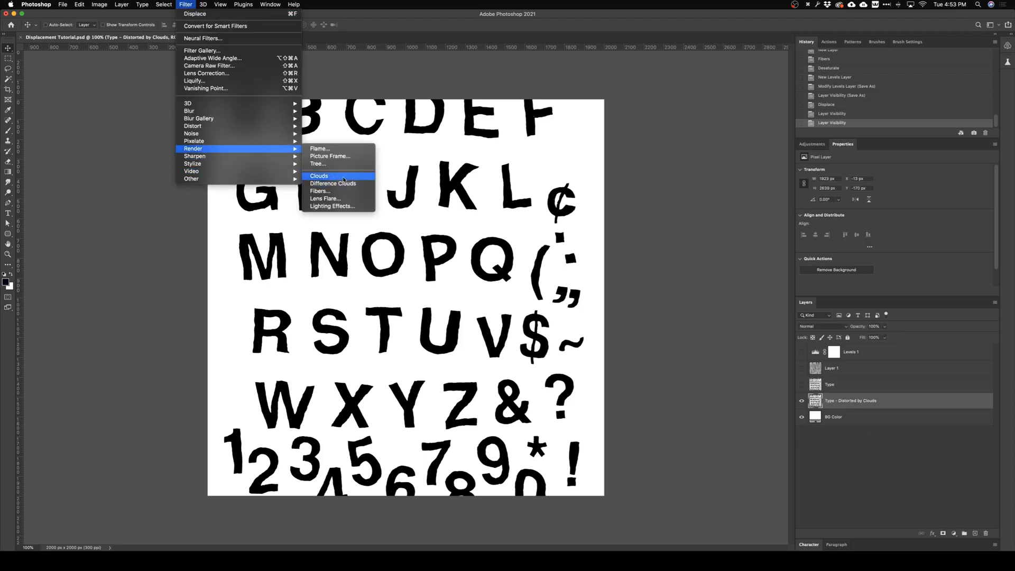
left_click(320, 175)
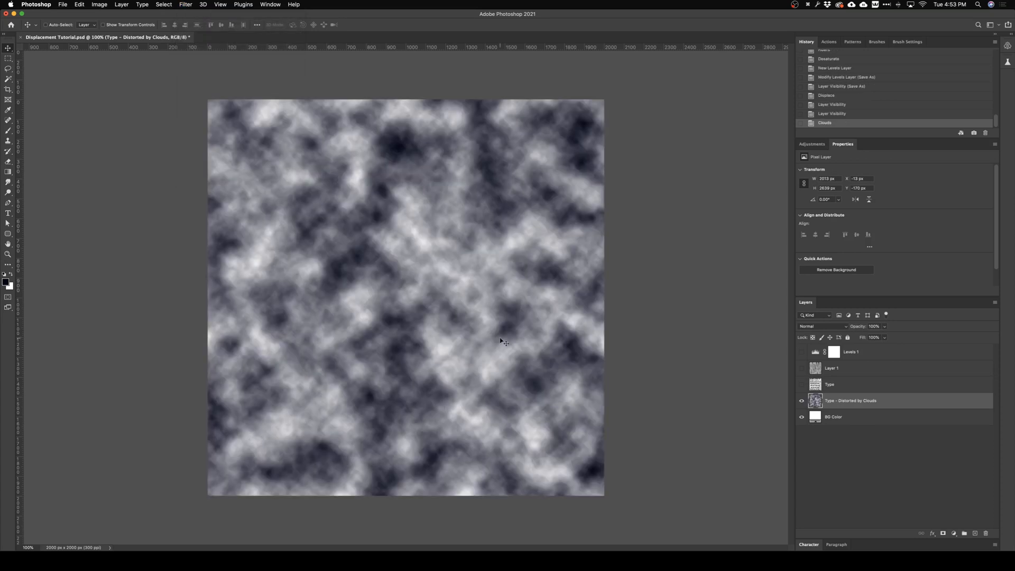
mouse_move(406, 254)
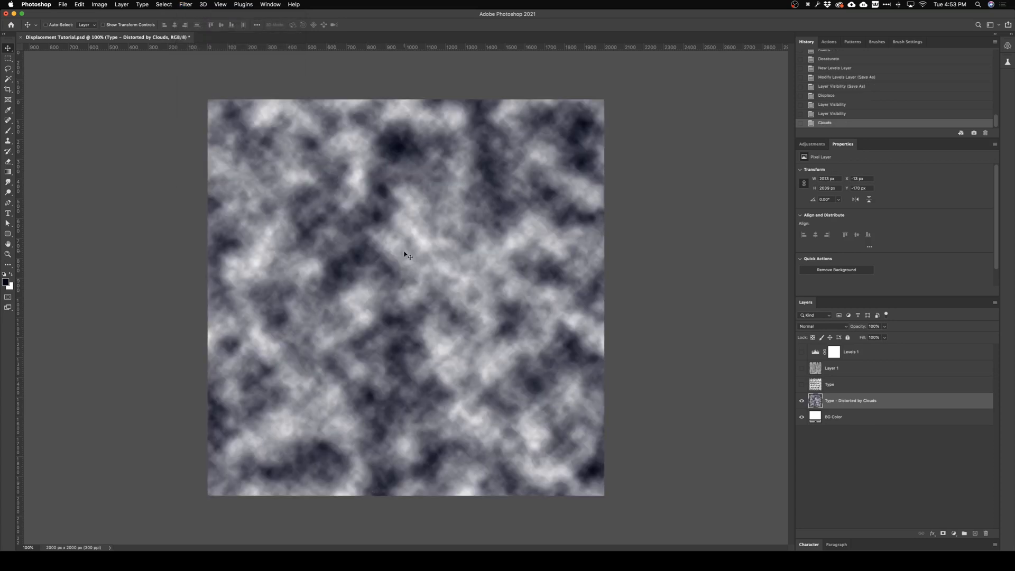
key("cmd+z")
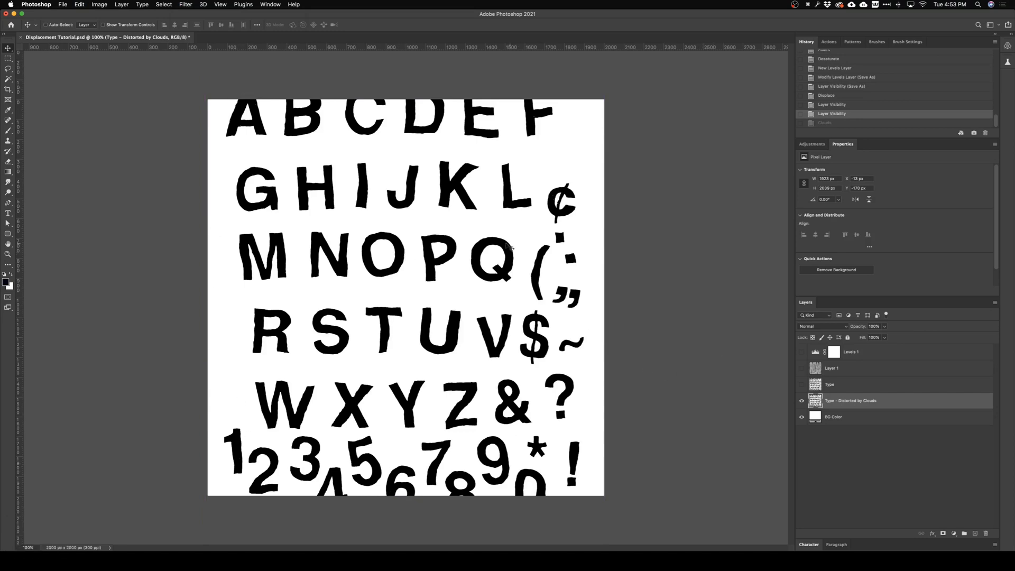
mouse_move(419, 353)
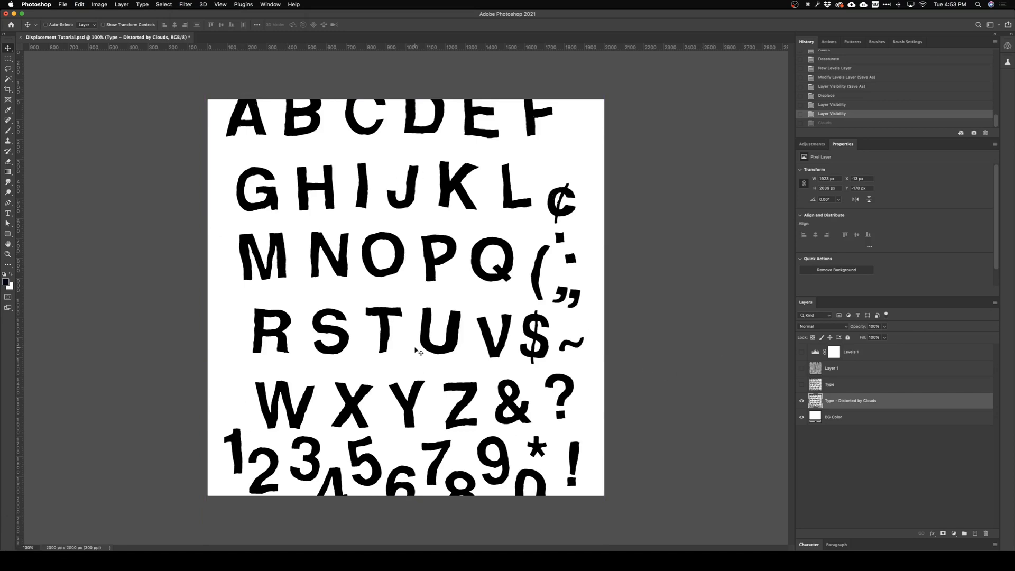
mouse_move(421, 315)
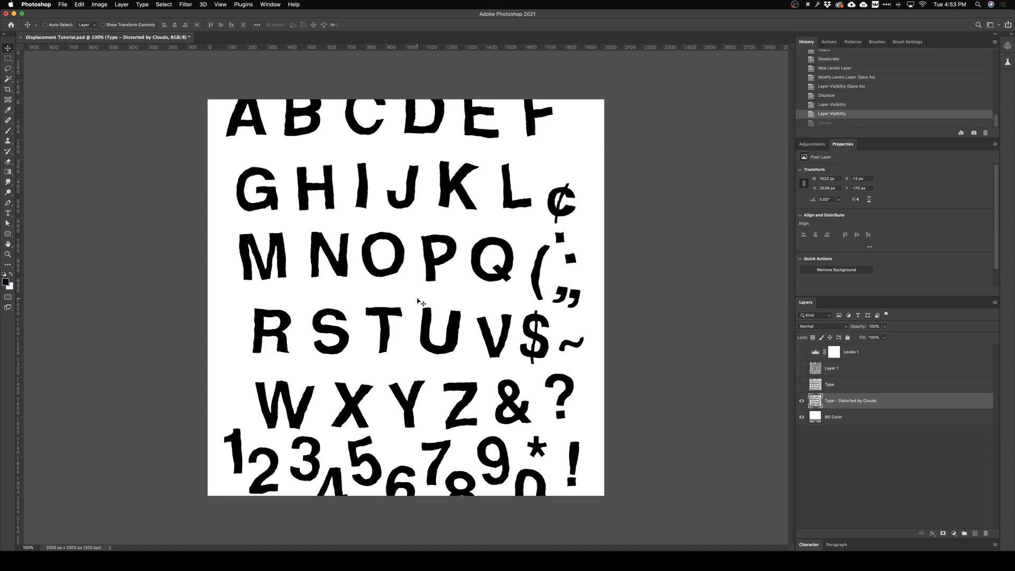